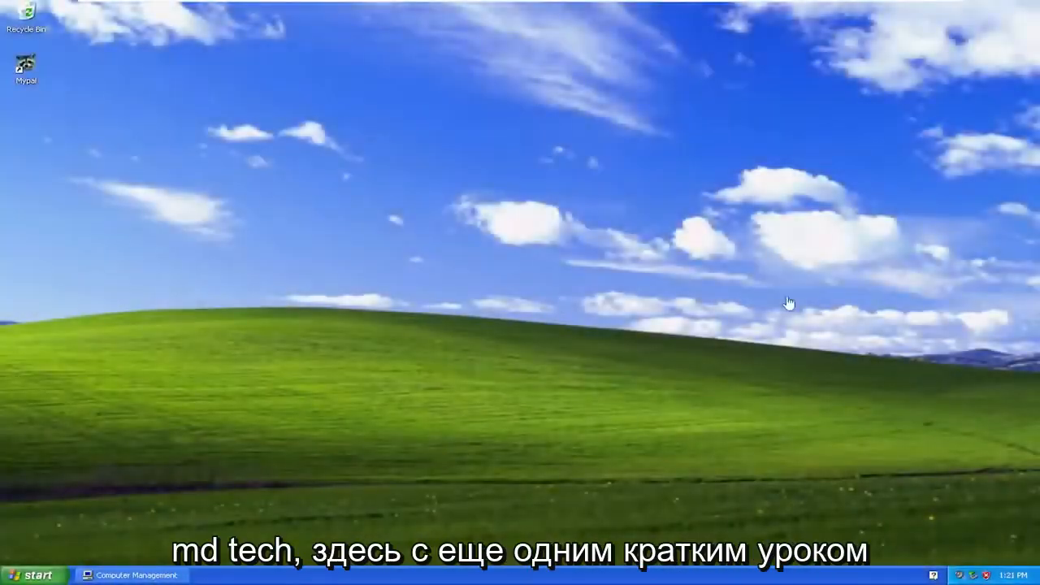
pyautogui.moveTo(535, 307)
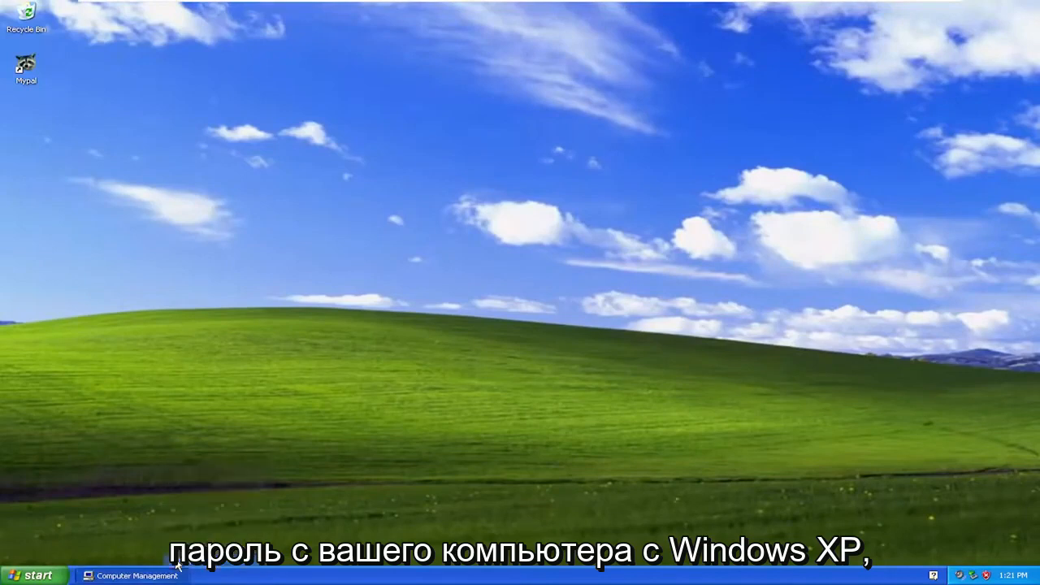
# Run compmgmt.msc from the Run dialog to launch Computer Management
pyautogui.rightClick(131, 576)
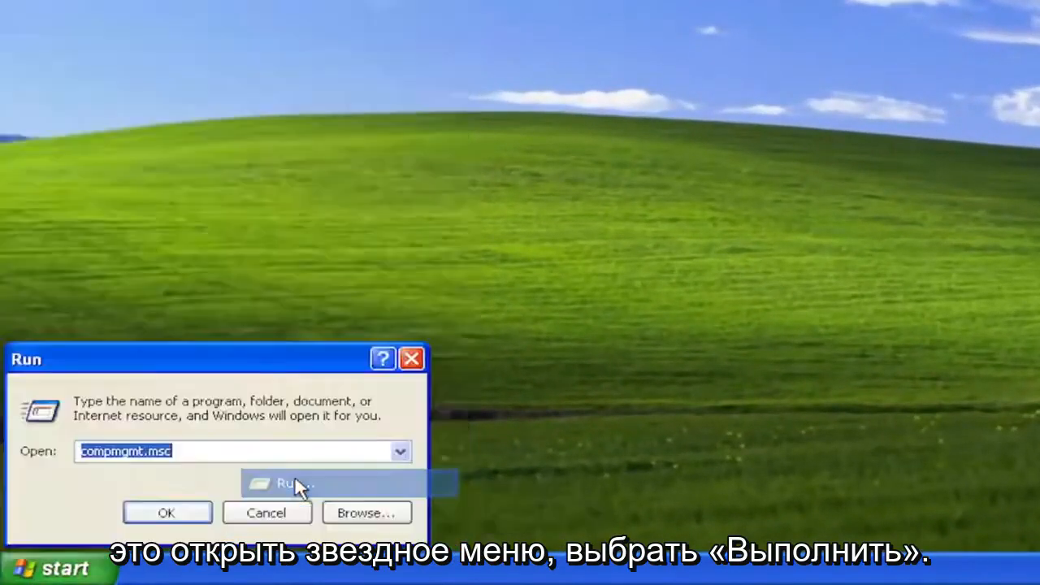
pyautogui.write('com')
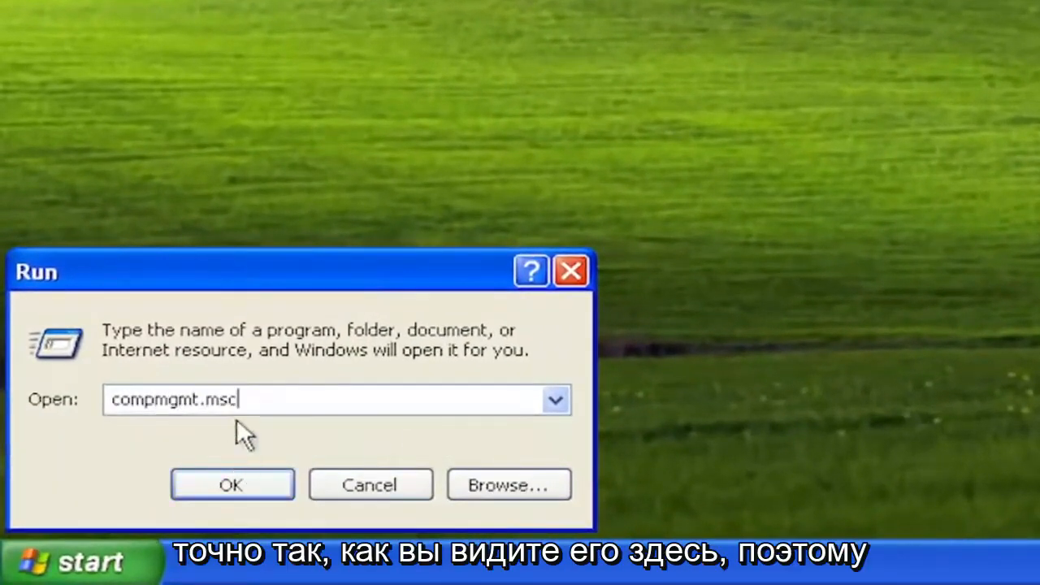
pyautogui.moveTo(146, 431)
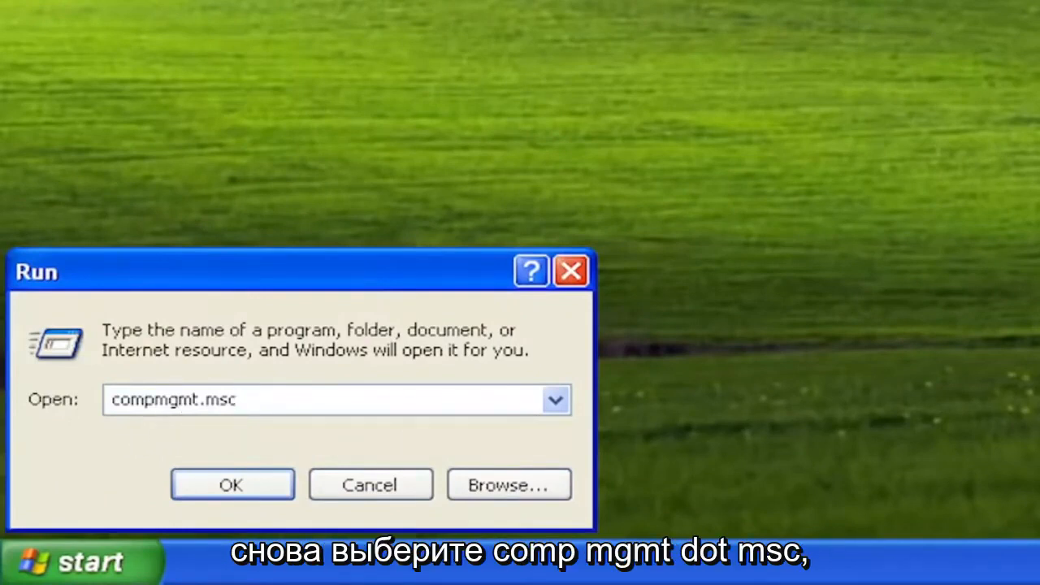
pyautogui.click(233, 484)
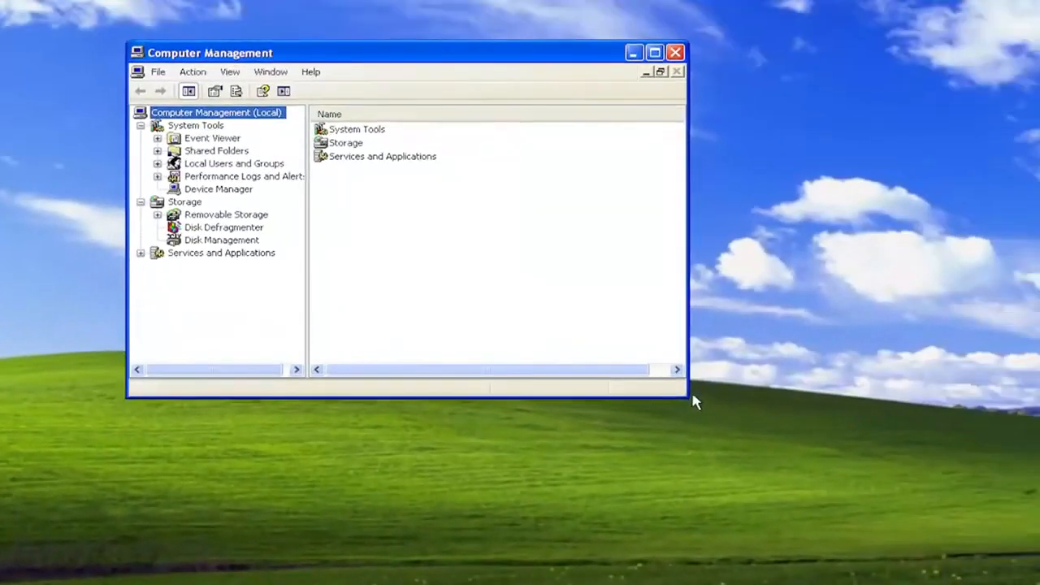
# Enlarge the window, list Local Users and Groups > Users, and choose Set Password for Administrator
pyautogui.moveTo(686, 398); pyautogui.dragTo(882, 512)
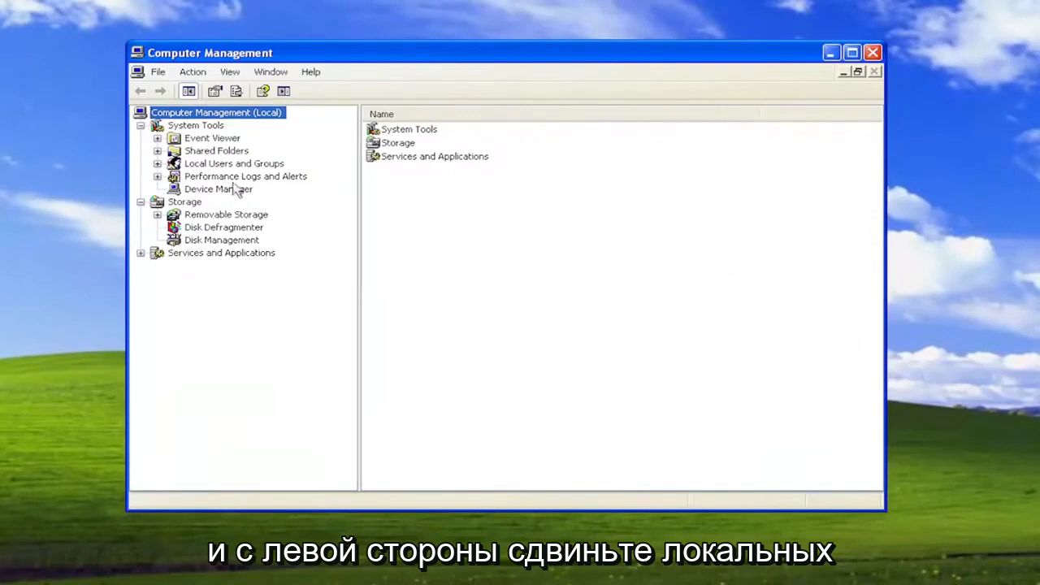
pyautogui.click(234, 164)
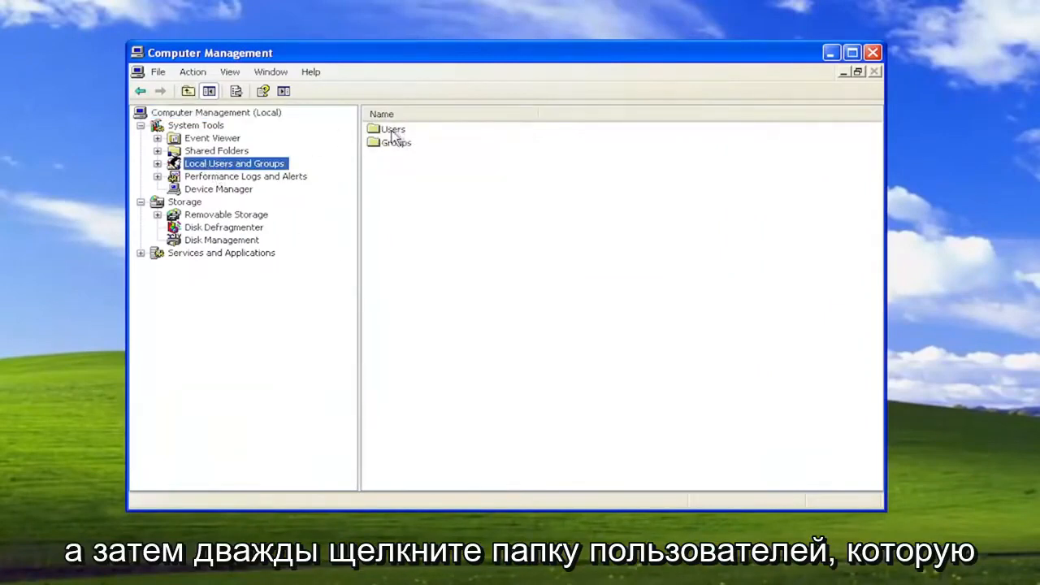
pyautogui.doubleClick(392, 129)
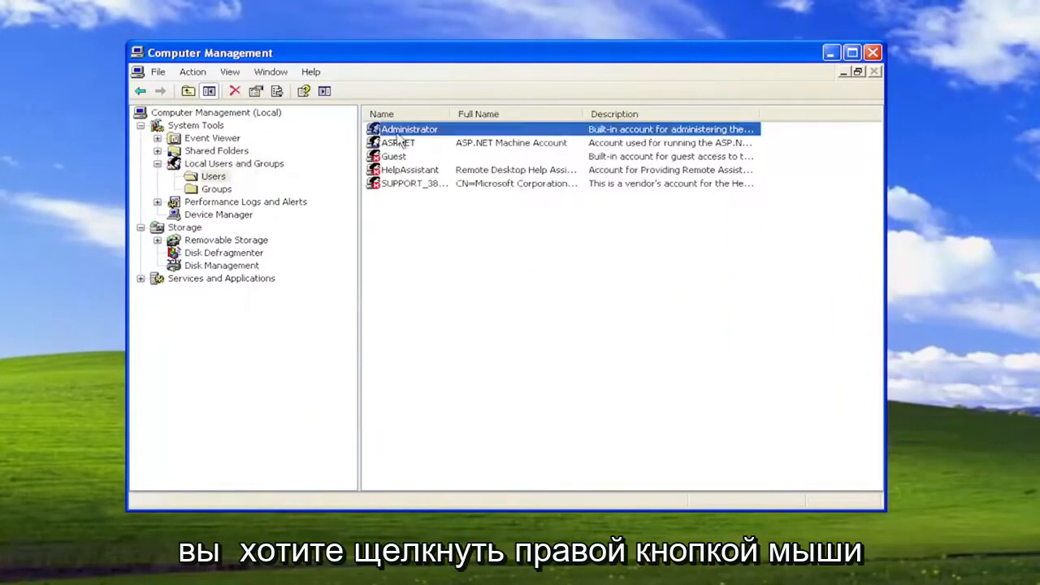
pyautogui.rightClick(409, 129)
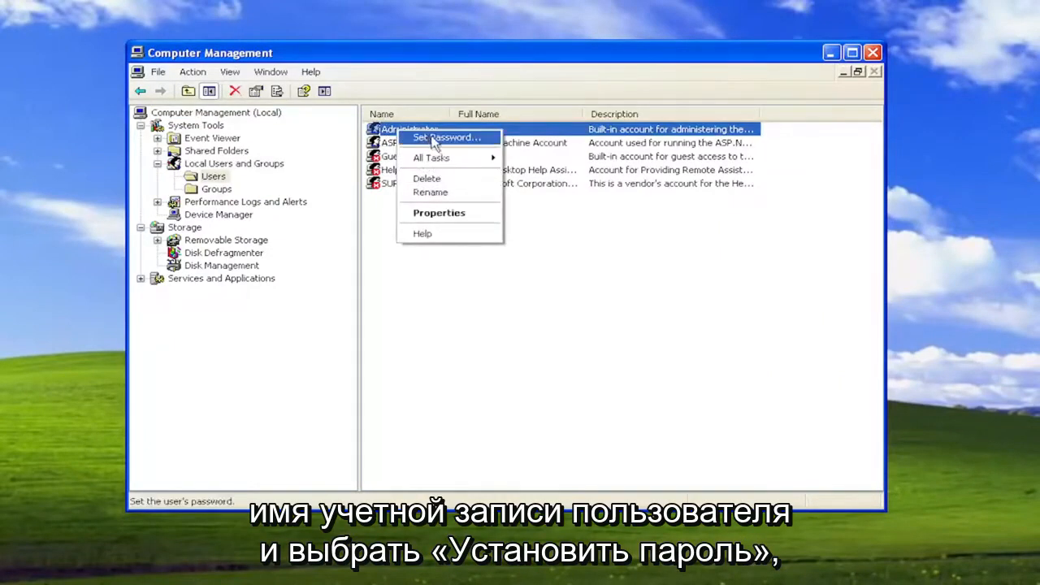
pyautogui.click(446, 137)
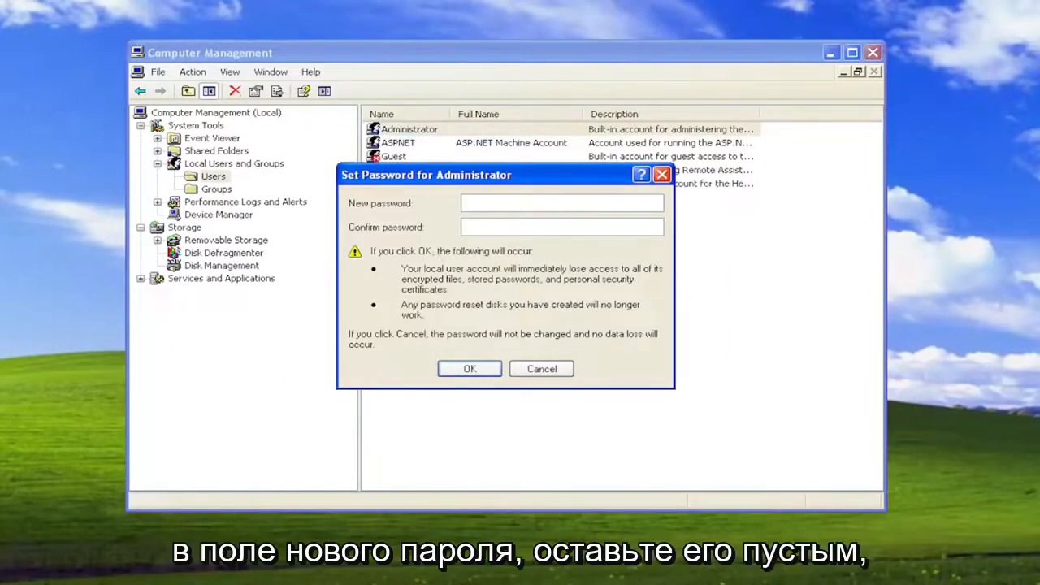
# Apply an empty Administrator password and dismiss the 'password has been set' message
pyautogui.click(470, 368)
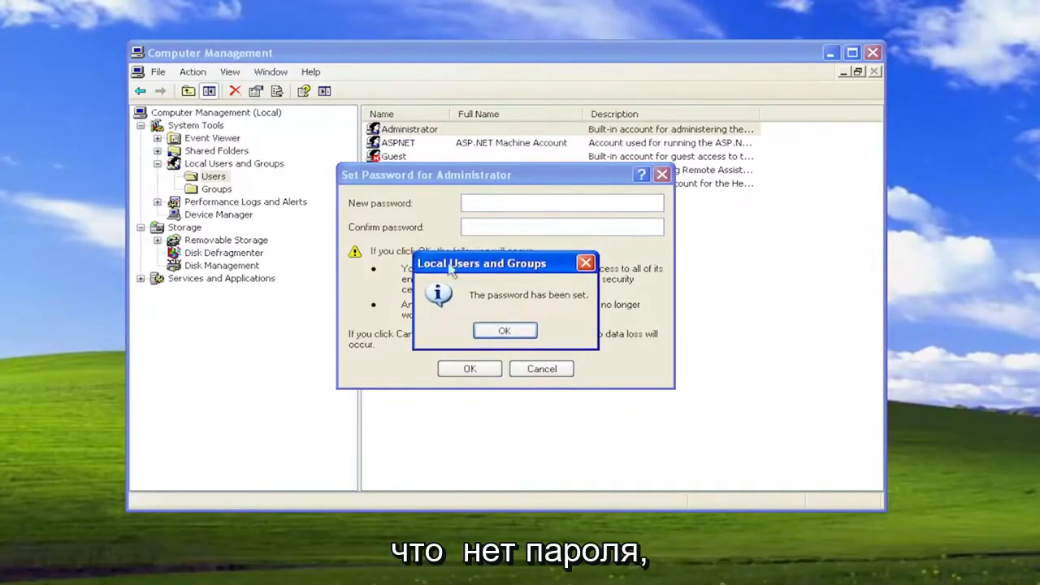
pyautogui.click(503, 330)
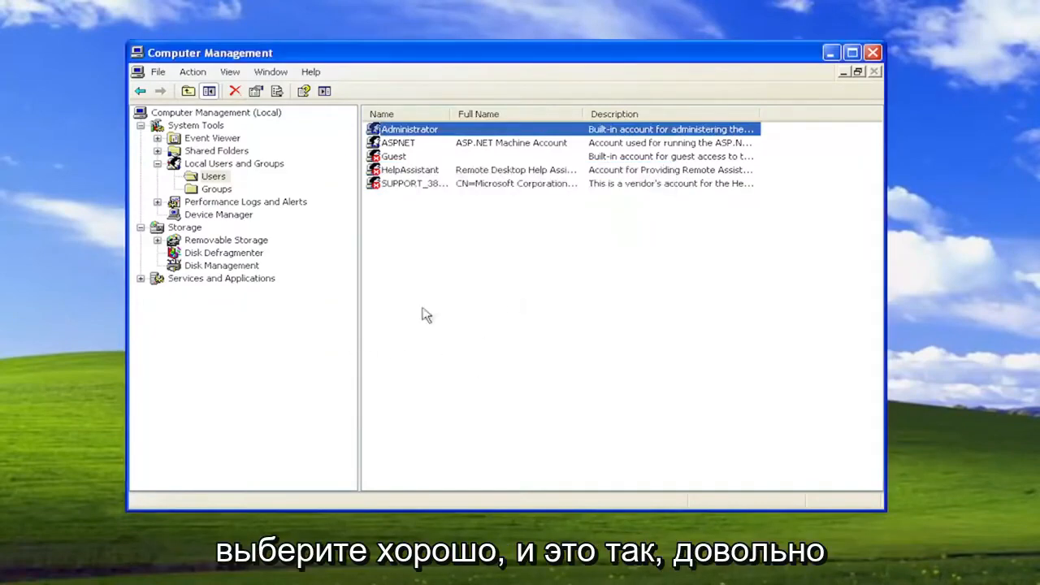